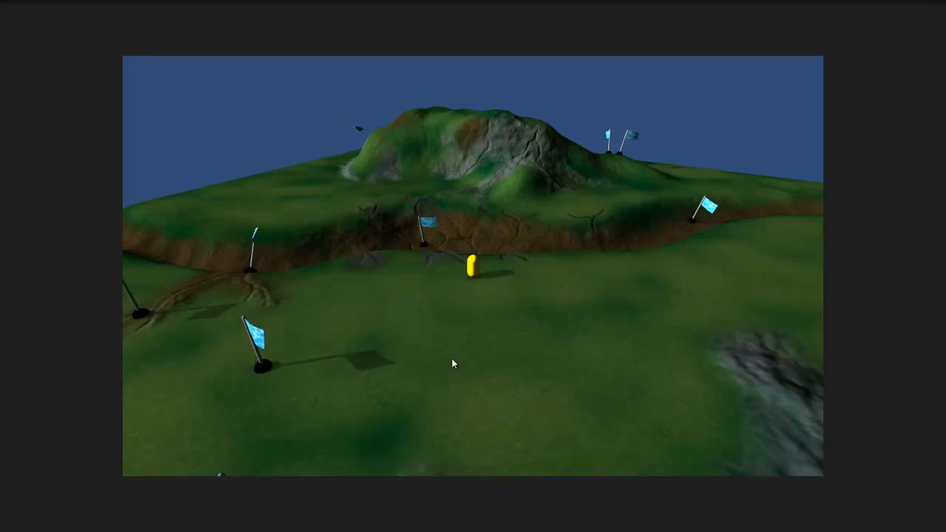
pyautogui.moveTo(463, 135)
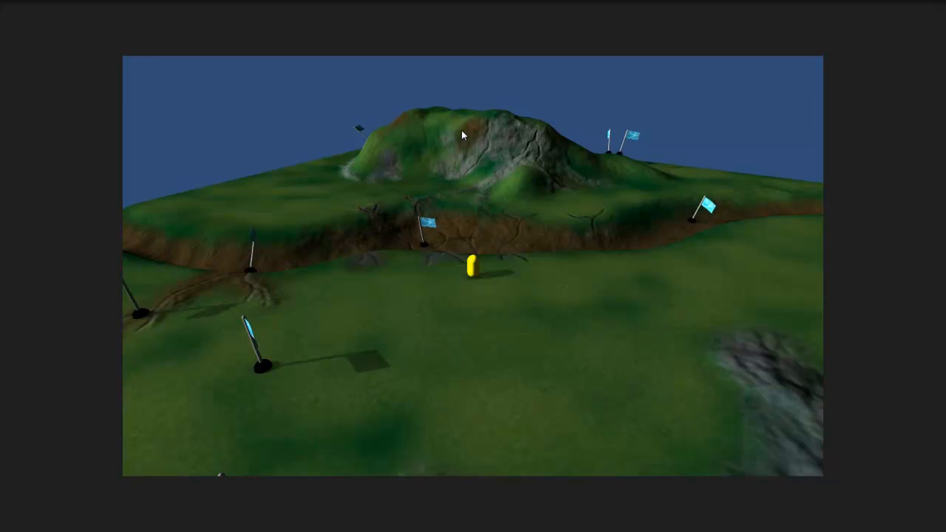
pyautogui.moveTo(464, 373)
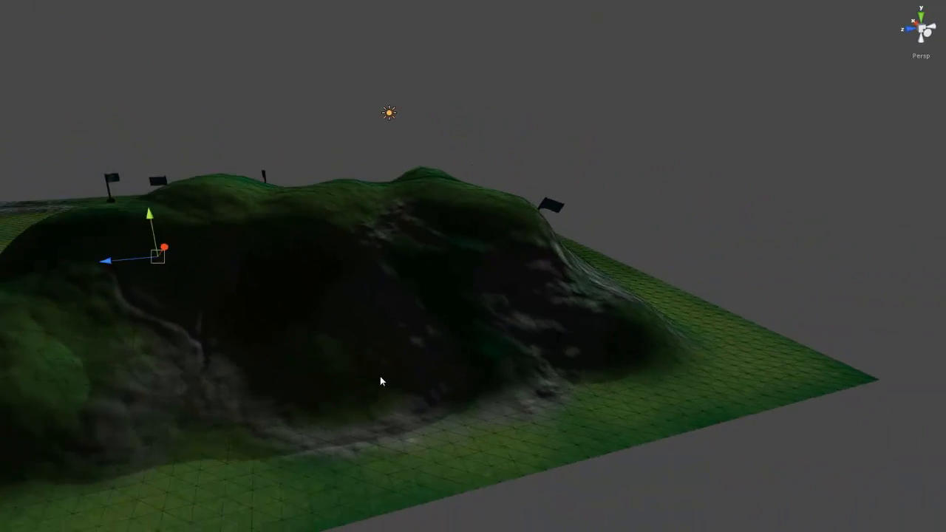
# - Zoom in close on the hill's textured surface with its wireframe overlay
pyautogui.moveTo(382, 381); pyautogui.dragTo(191, 251)
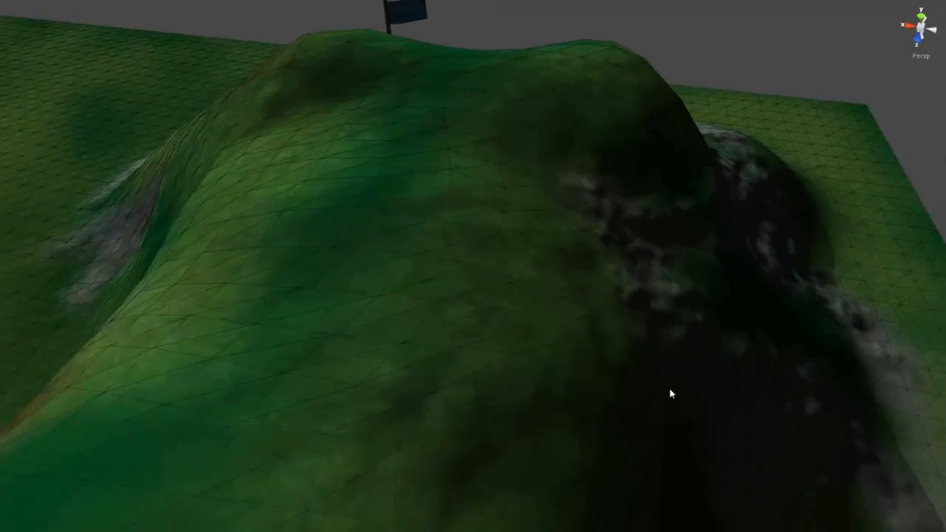
# - Orbit around the terrain and its flags, ending looking down on the rocky corner
pyautogui.moveTo(671, 394); pyautogui.dragTo(539, 343)
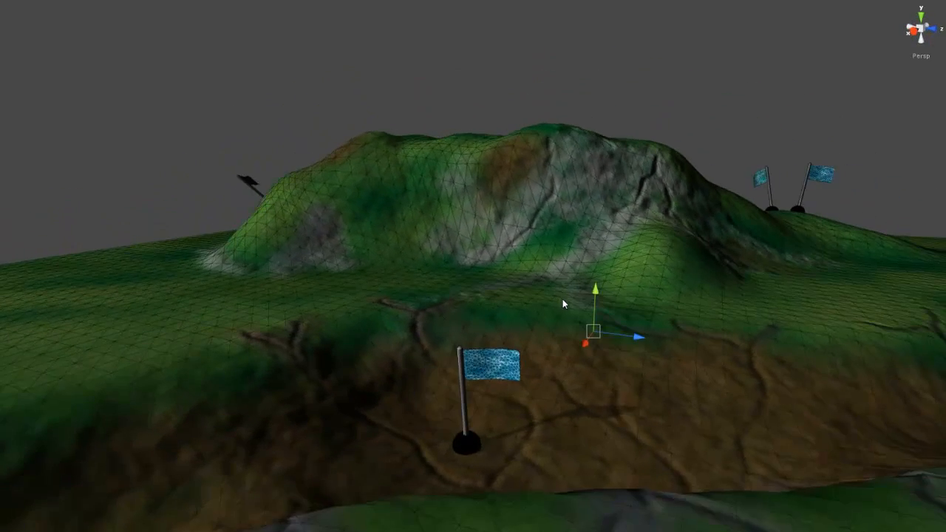
pyautogui.moveTo(563, 303); pyautogui.dragTo(665, 323)
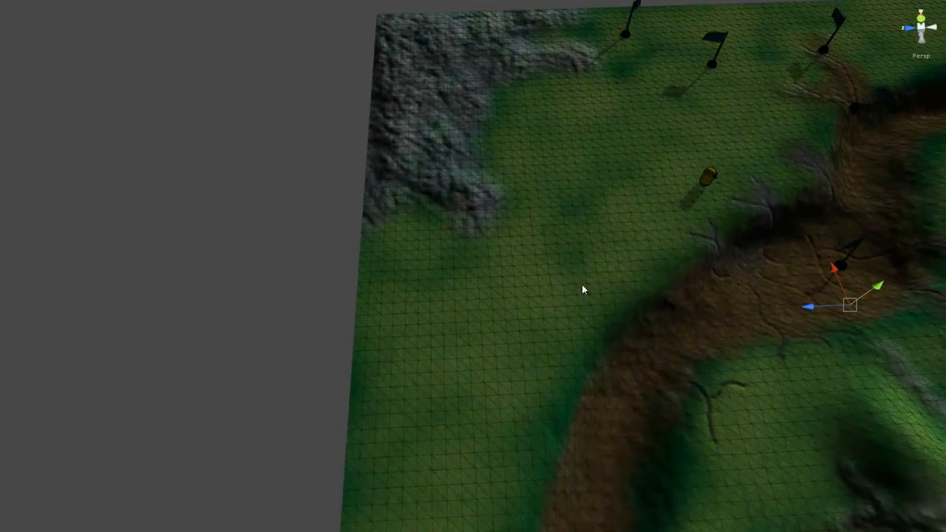
pyautogui.moveTo(583, 290); pyautogui.dragTo(528, 183)
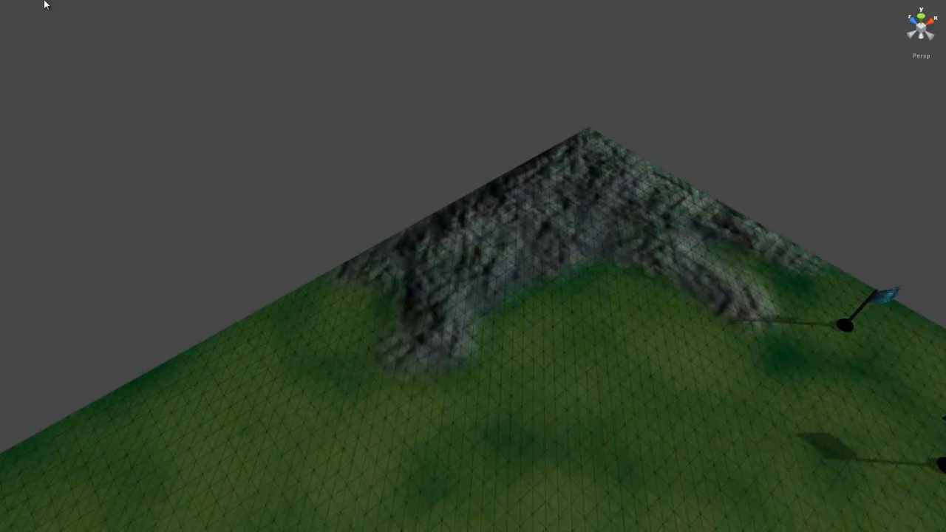
# - Switch the Scene draw mode to Wireframe and pull back over the whole terrain
pyautogui.click(22, 6)
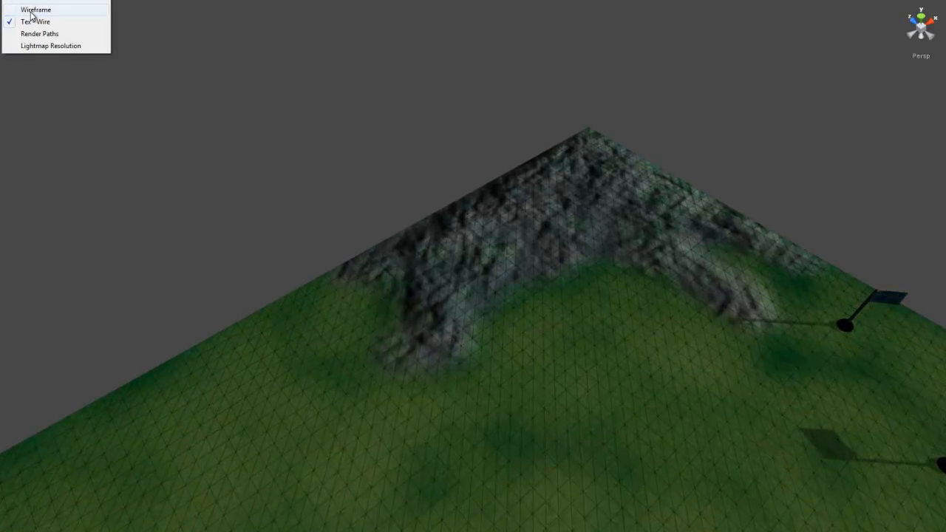
pyautogui.click(35, 10)
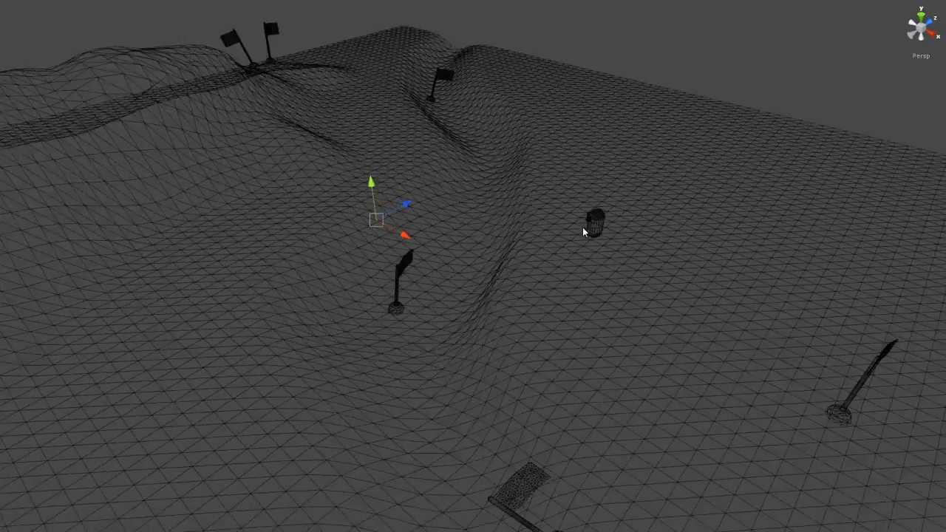
pyautogui.moveTo(584, 232); pyautogui.dragTo(264, 297)
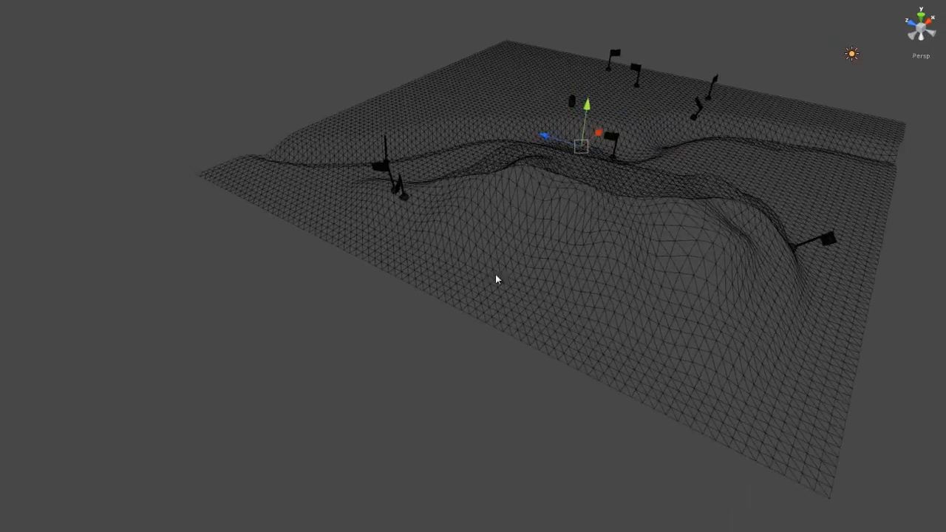
# - Close in on the untextured wireframe mesh near the flags
pyautogui.moveTo(495, 279); pyautogui.dragTo(671, 365)
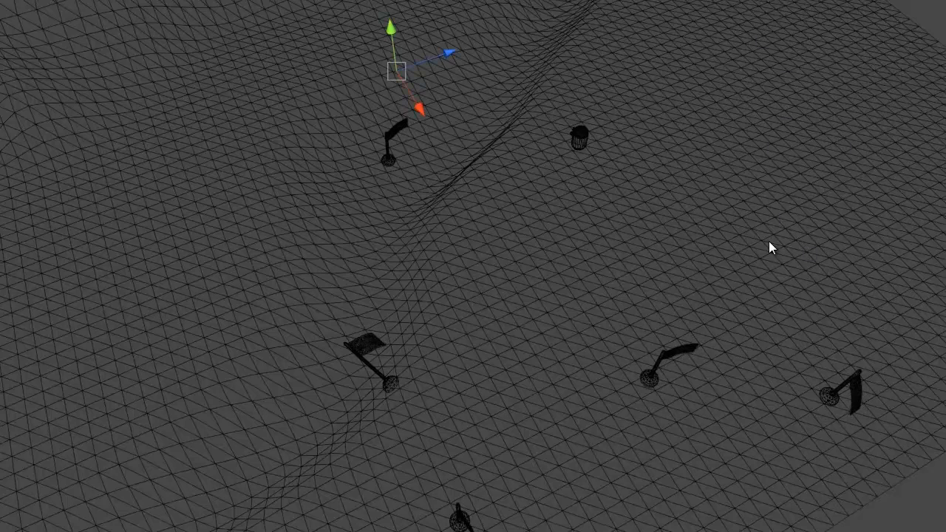
pyautogui.moveTo(576, 311)
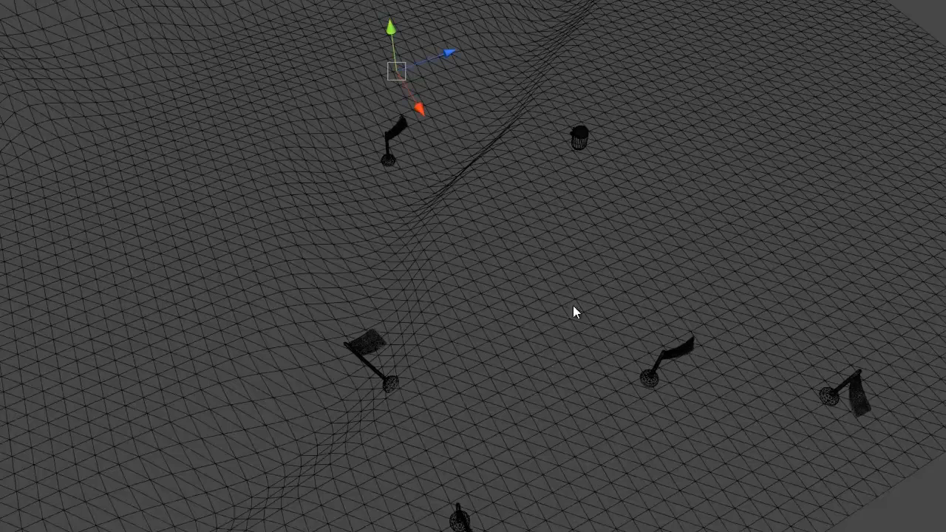